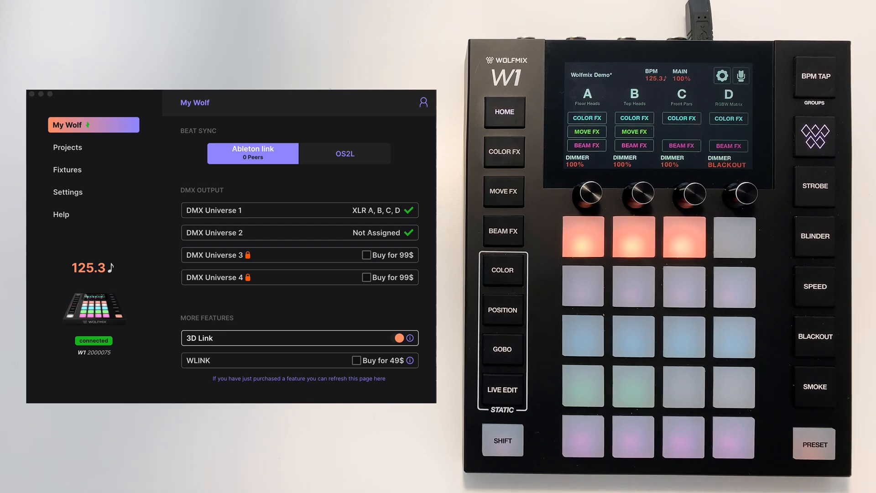
- Open the W1 SETUP menu using SHIFT + PRESET
left_click(814, 444)
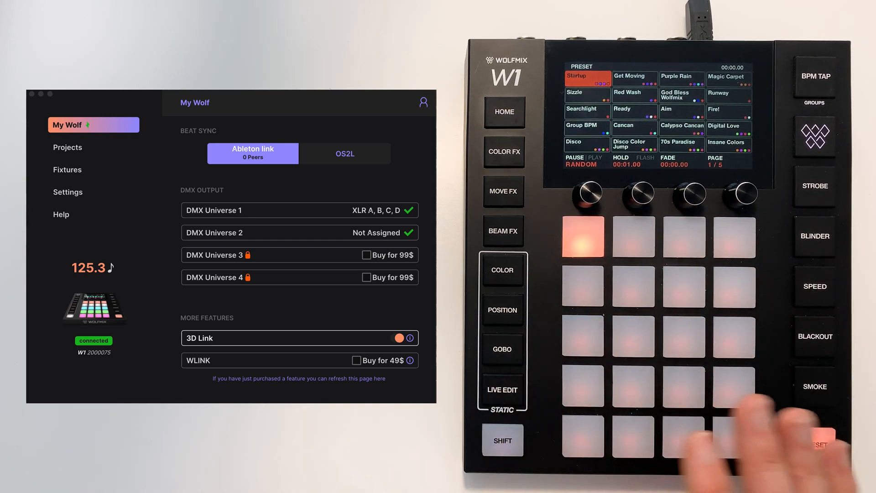
left_click(814, 444)
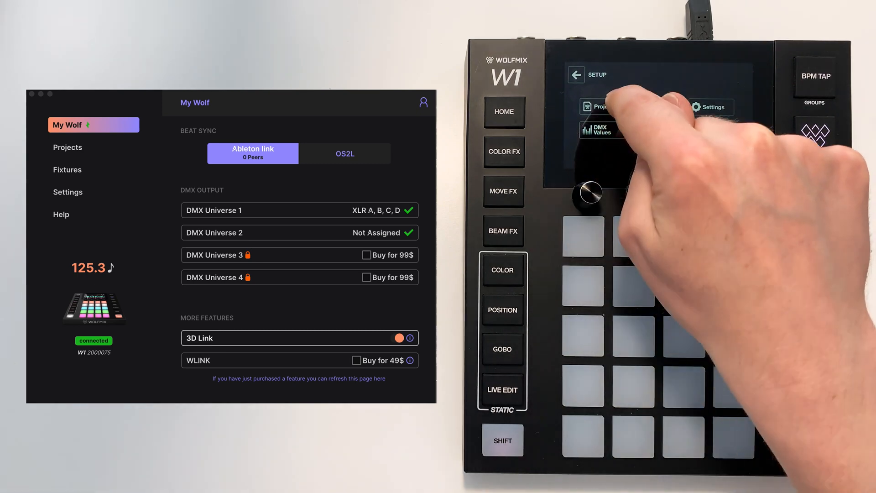
- Open Projects in SETUP to reach the NEW / OPEN / SAVE page
left_click(601, 107)
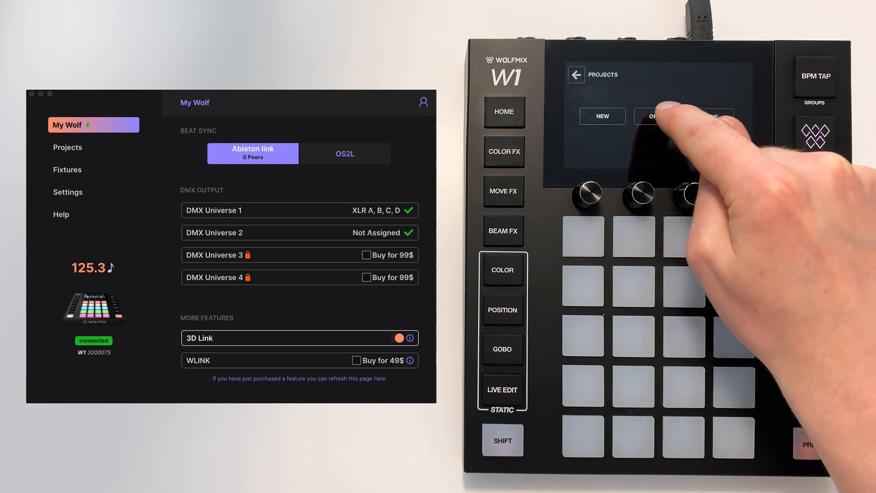
- Create a new empty project, confirming the clear-project warning, and return to Projects
left_click(602, 117)
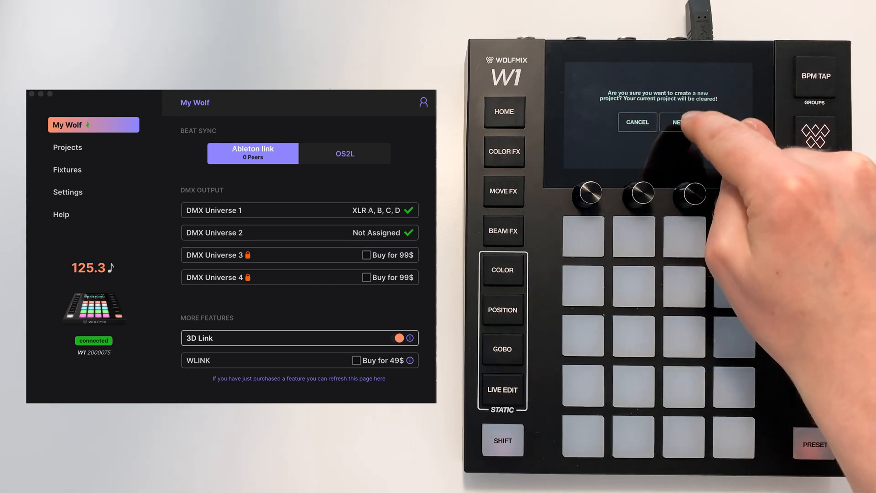
left_click(679, 122)
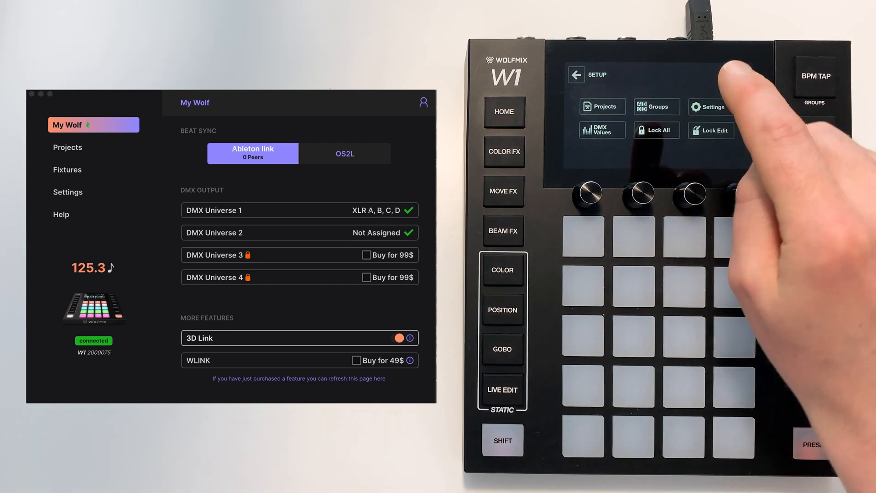
left_click(601, 106)
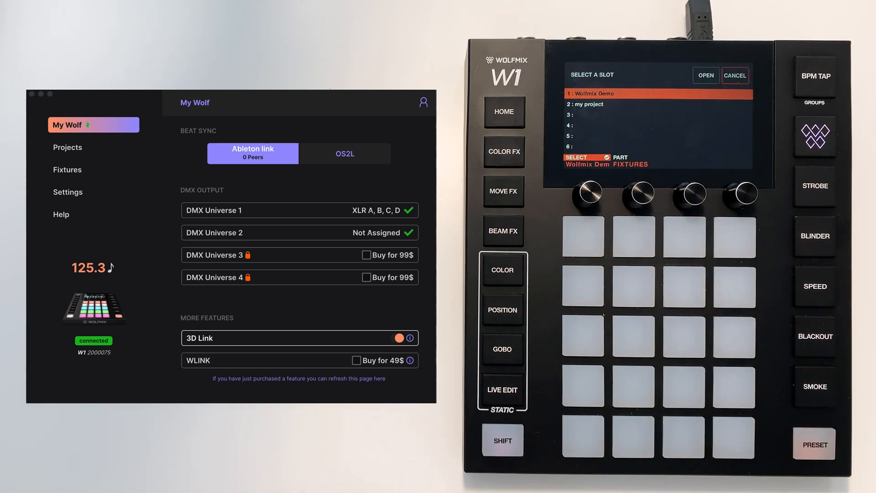
- Open slot 1 'Wolfmix Demo' with PART set to FIXTURES
left_click(705, 75)
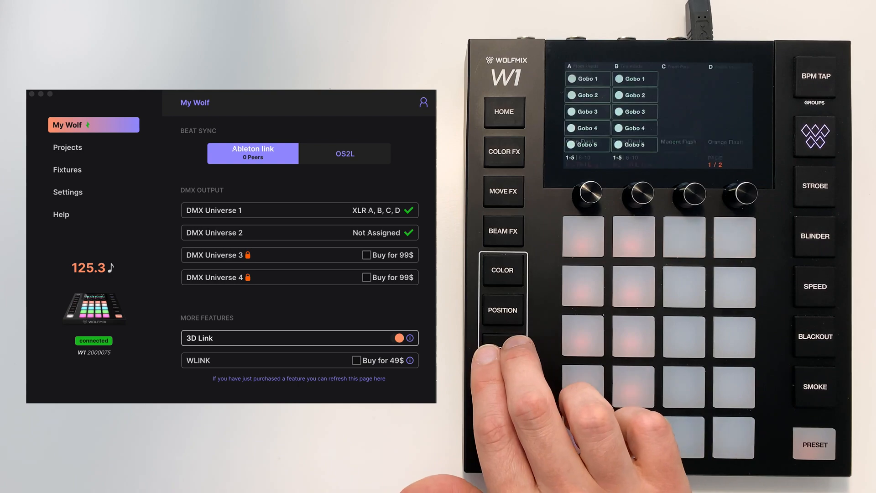
- Show COLOR, go HOME on the W1, and view W Tools' Projects sync page
left_click(502, 310)
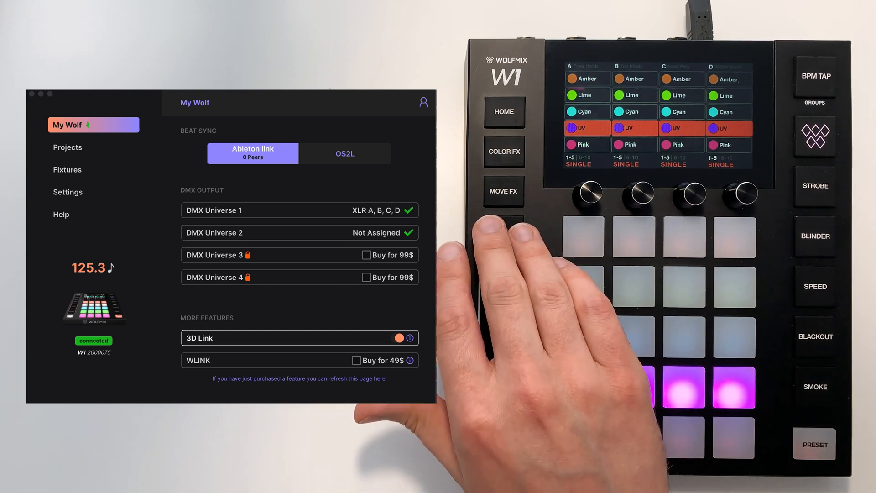
left_click(503, 152)
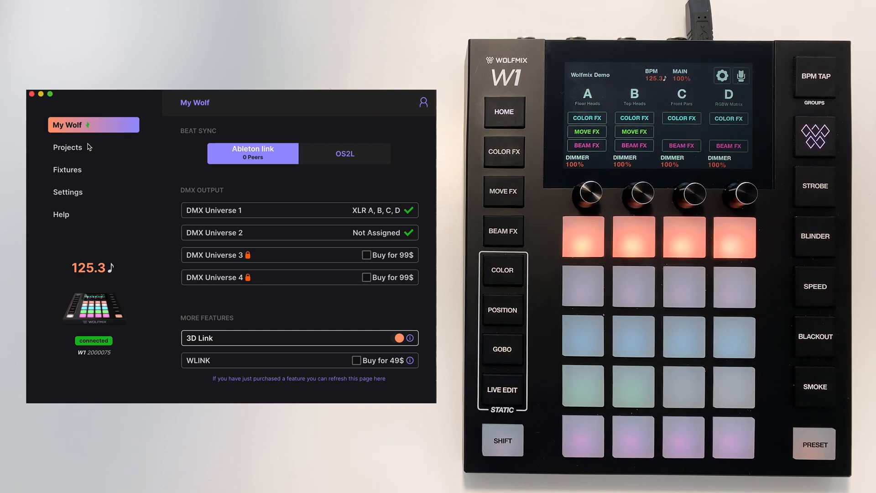
left_click(67, 147)
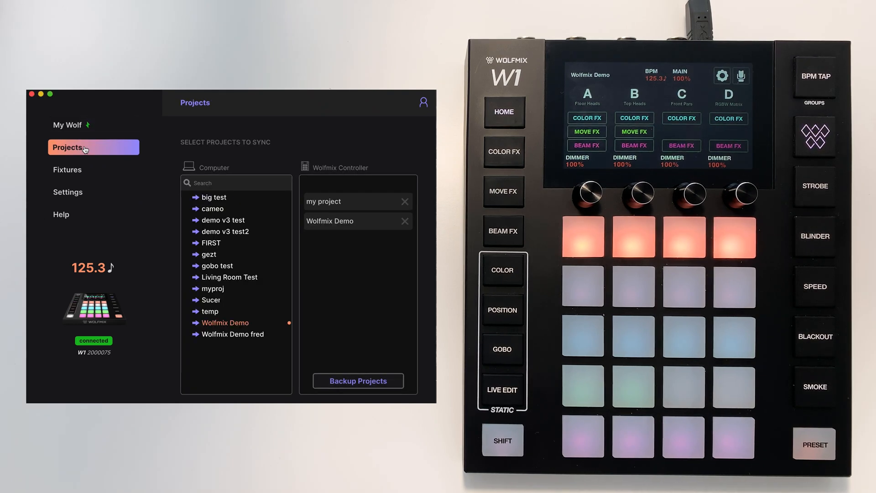